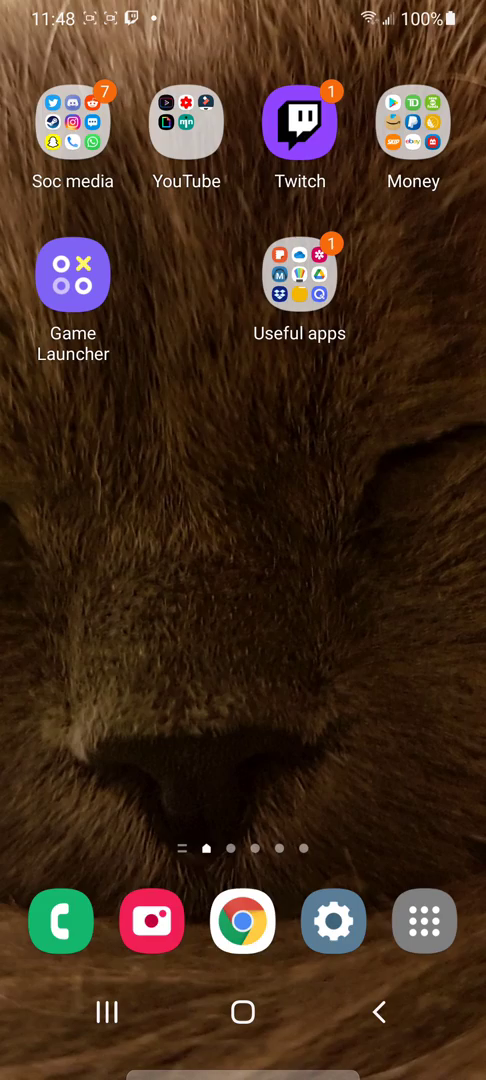
# Step: Launch RetroArch and save the current settings as a new configuration file
pyautogui.click(72, 275)
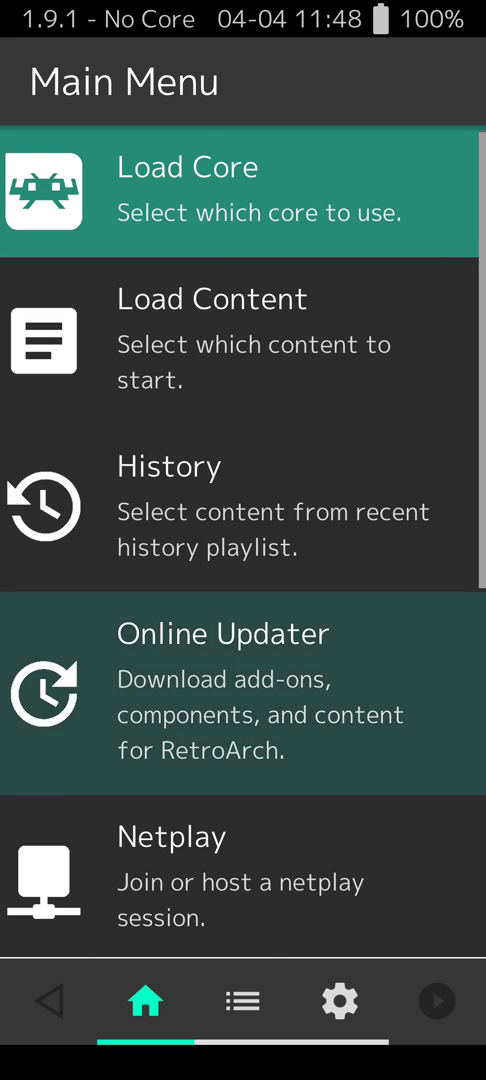
pyautogui.scroll(-3)
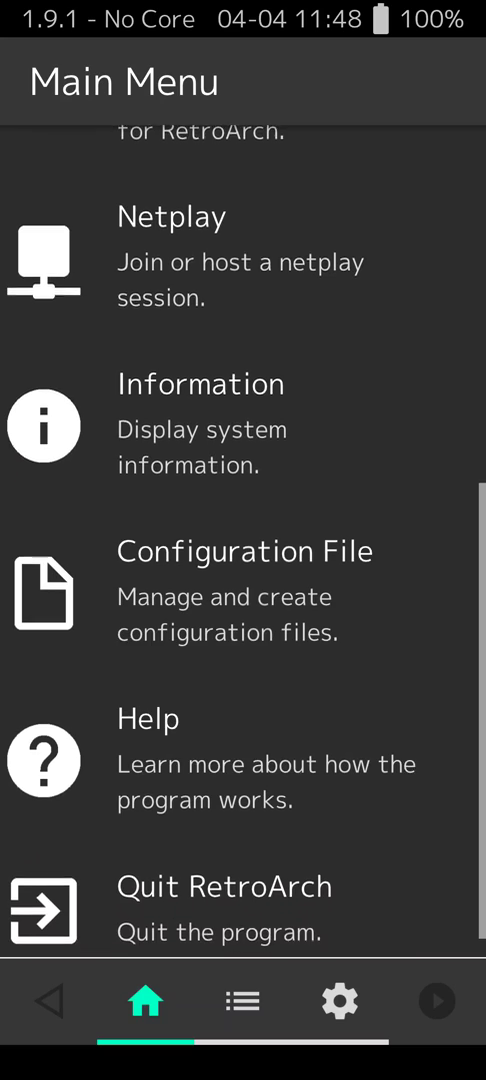
pyautogui.scroll(-3)
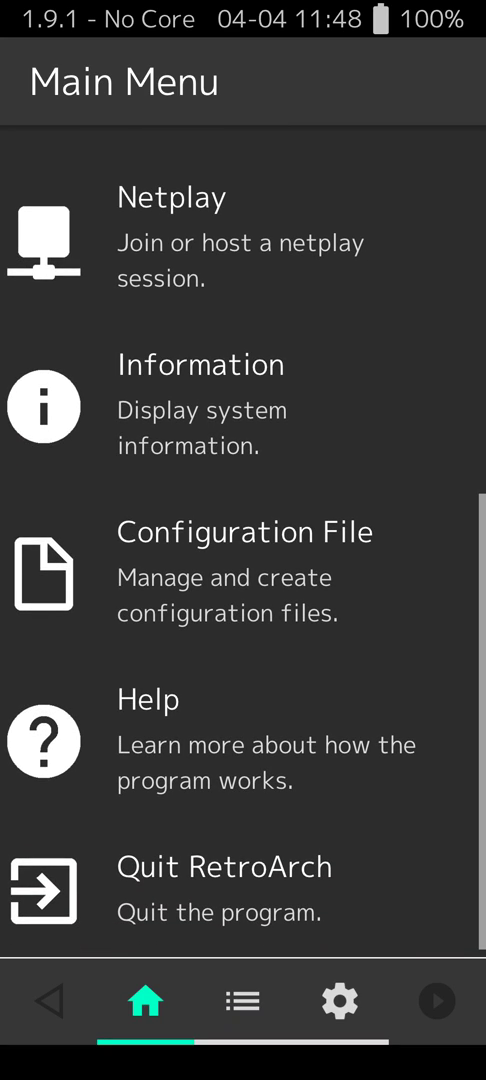
pyautogui.click(240, 575)
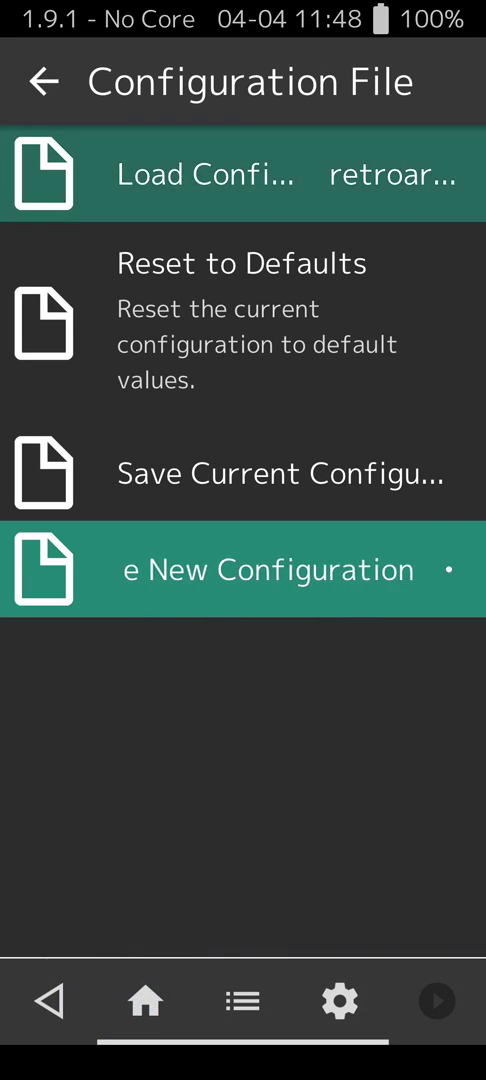
pyautogui.click(240, 174)
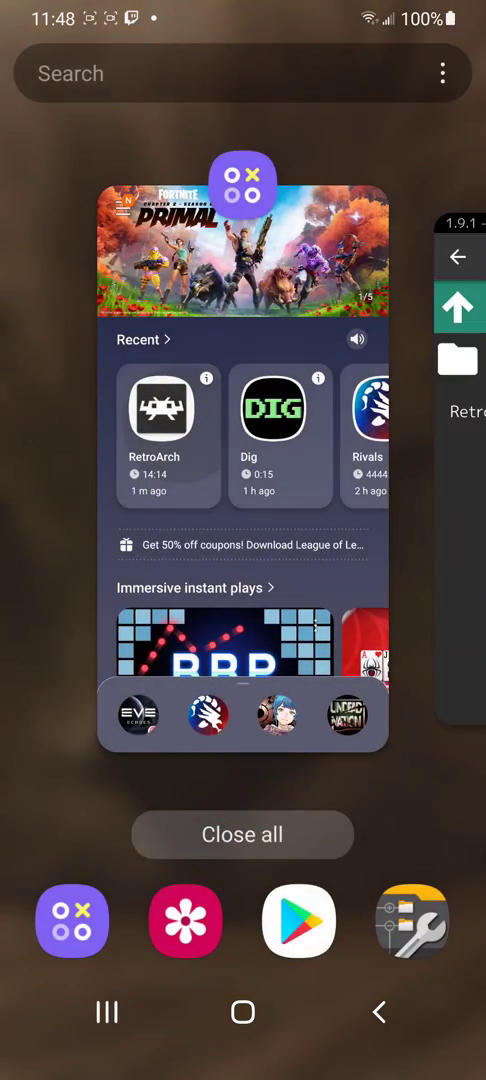
# Step: Open the Play Store and launch QuickEdit Text Editor from its listing
pyautogui.click(243, 1012)
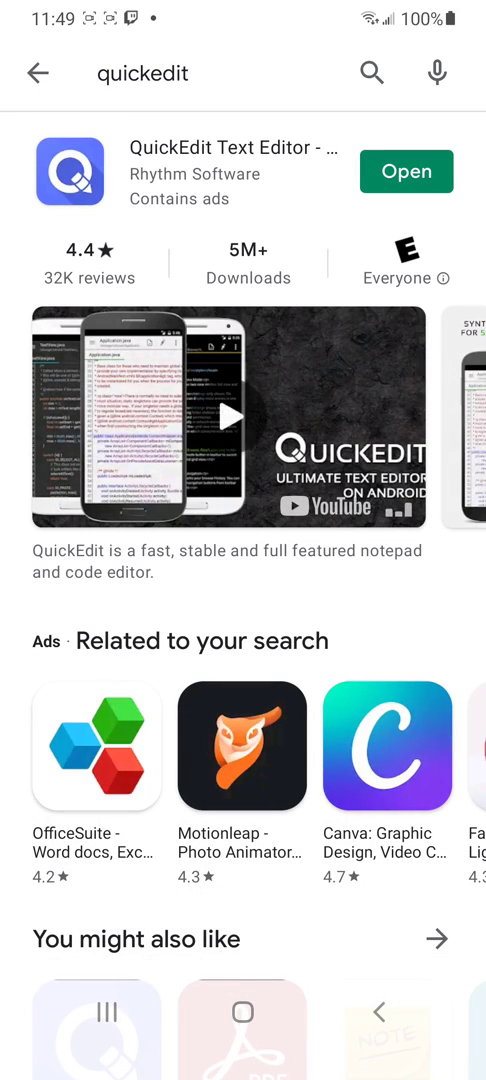
pyautogui.click(232, 419)
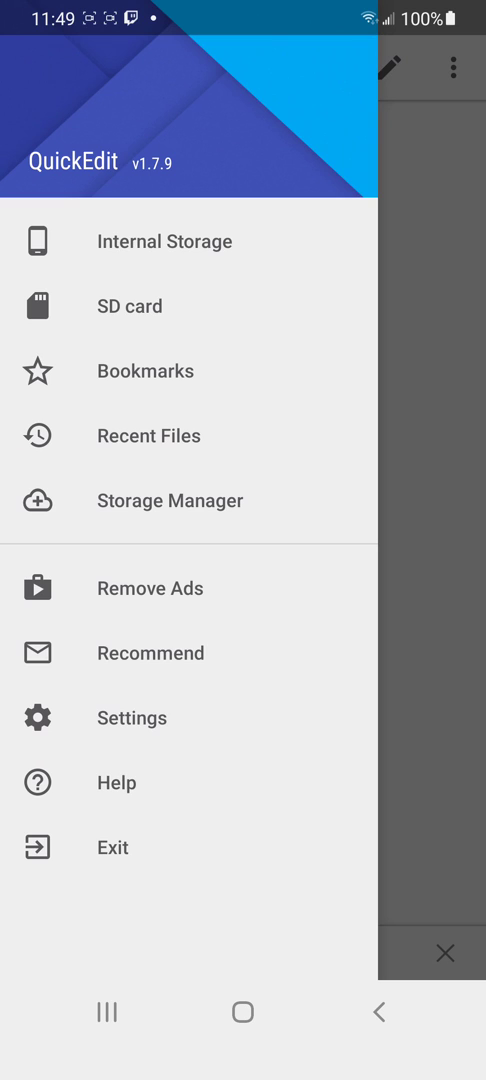
# Step: Browse QuickEdit's Open File view at the internal storage root
pyautogui.click(128, 306)
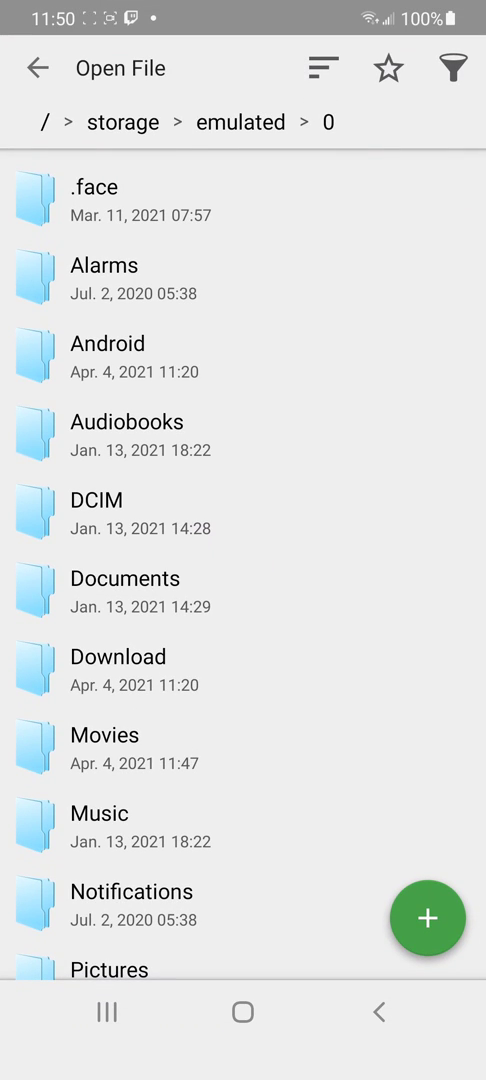
# Step: Open the RetroArch-0404 .cfg file from the RetroArch config folder
pyautogui.scroll(-3)
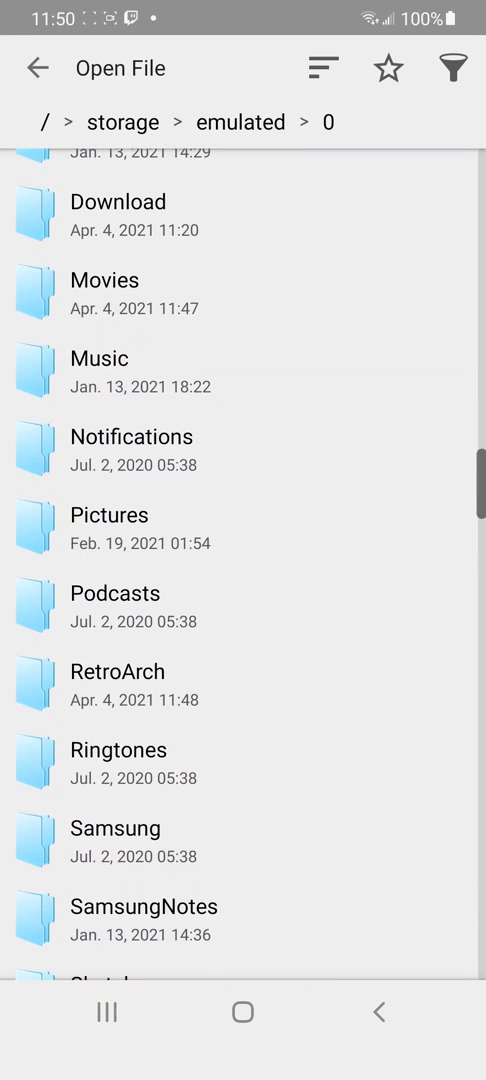
pyautogui.click(130, 671)
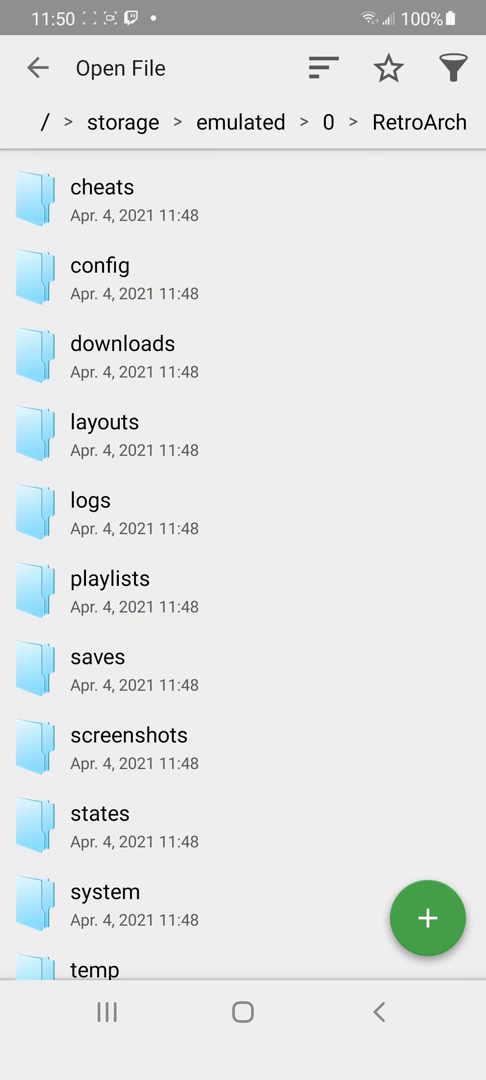
pyautogui.click(98, 265)
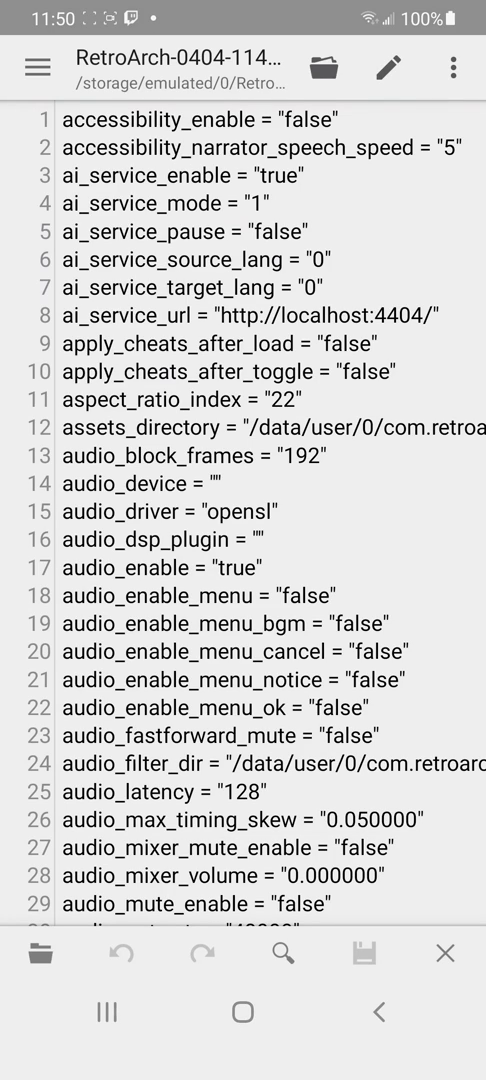
# Step: Search the file for 'rgui_browser' to reach rgui_browser_directory on line 2965
pyautogui.click(453, 67)
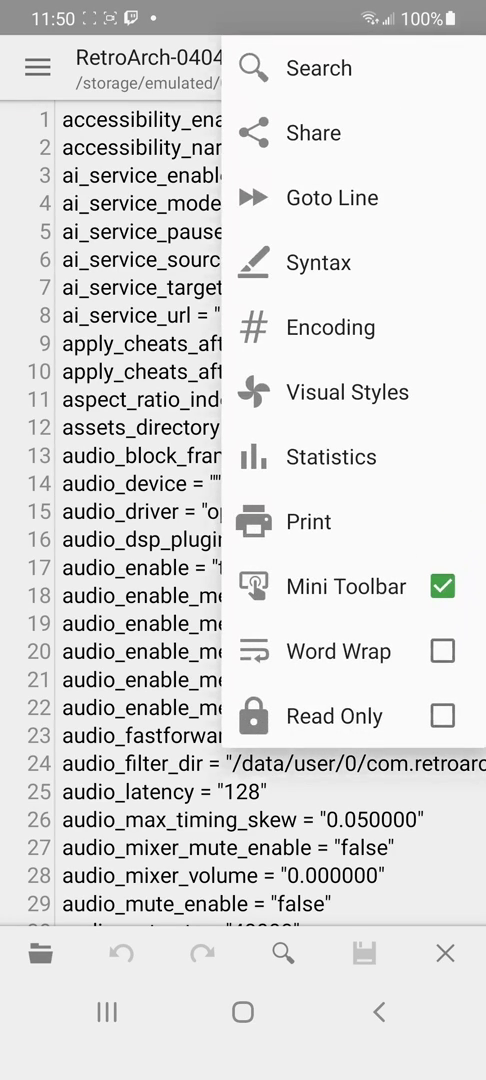
pyautogui.click(319, 68)
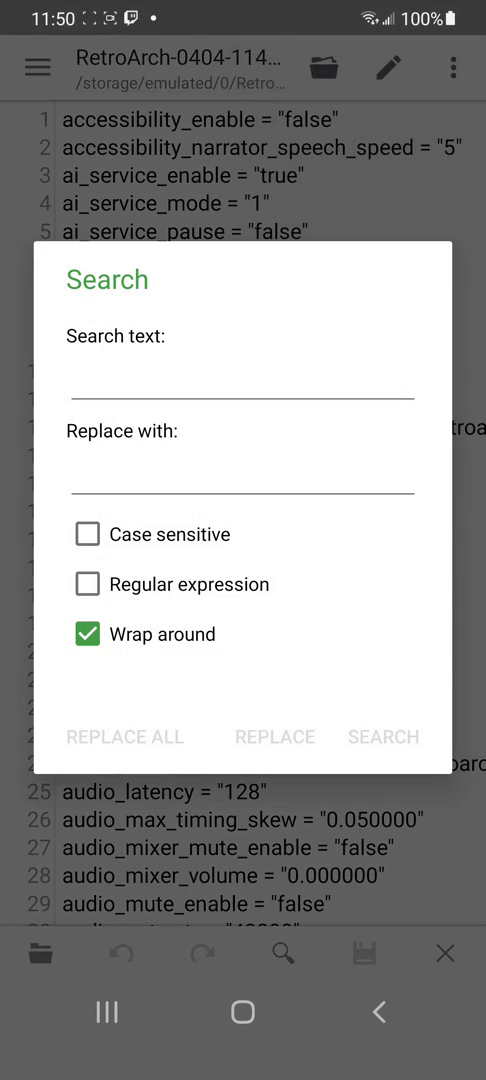
pyautogui.click(242, 385)
pyautogui.write('rgui_b')
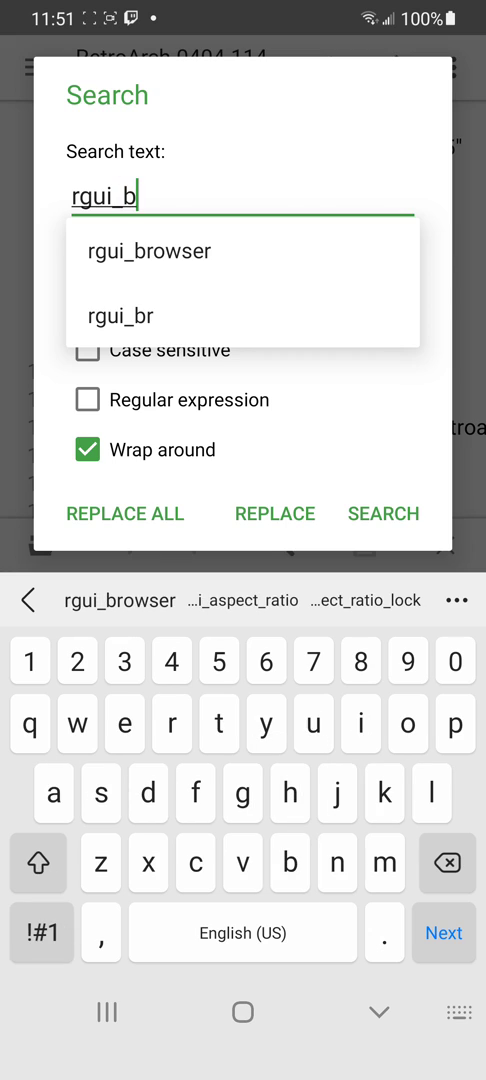
pyautogui.click(150, 251)
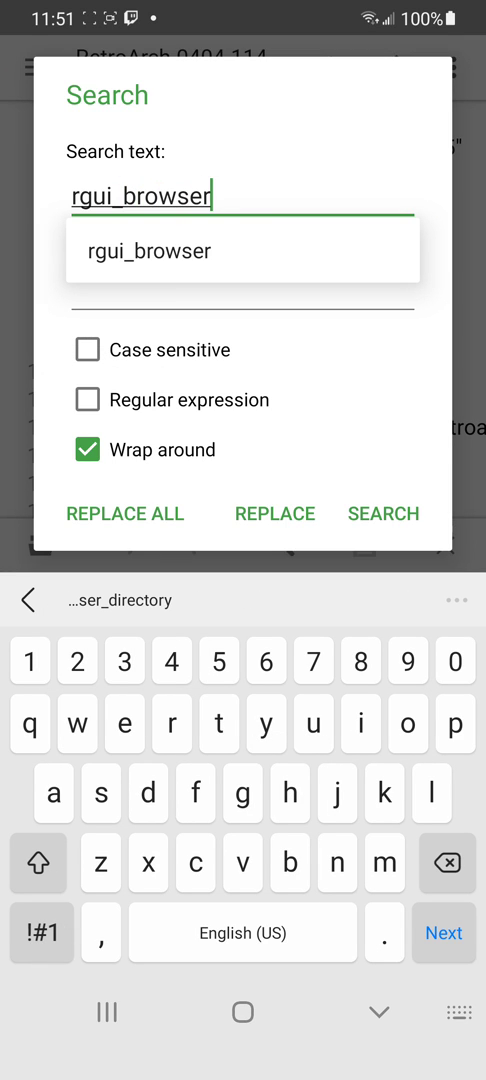
pyautogui.click(383, 513)
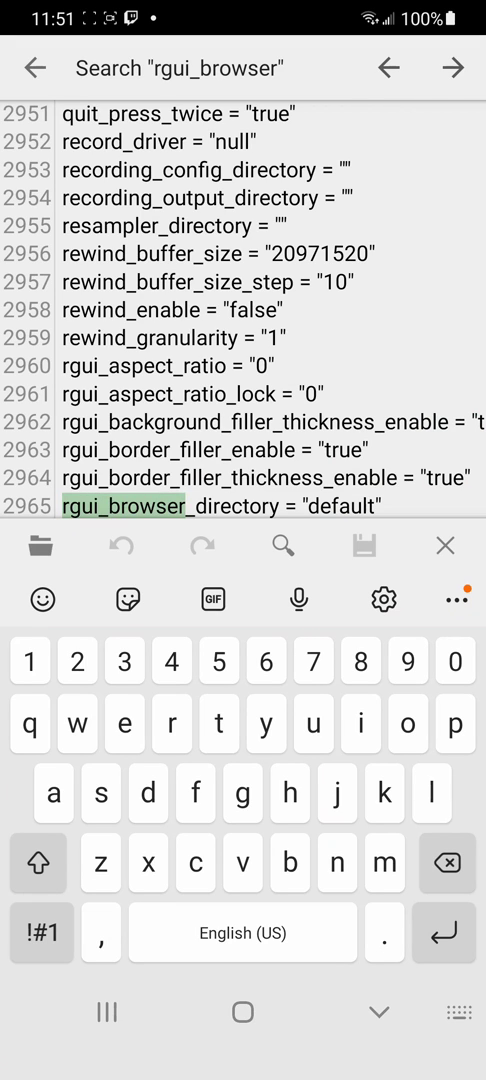
# Step: Replace 'default' in rgui_browser_directory with '/storage/730D-1701/roms'
pyautogui.scroll(-3)
pyautogui.write('/')
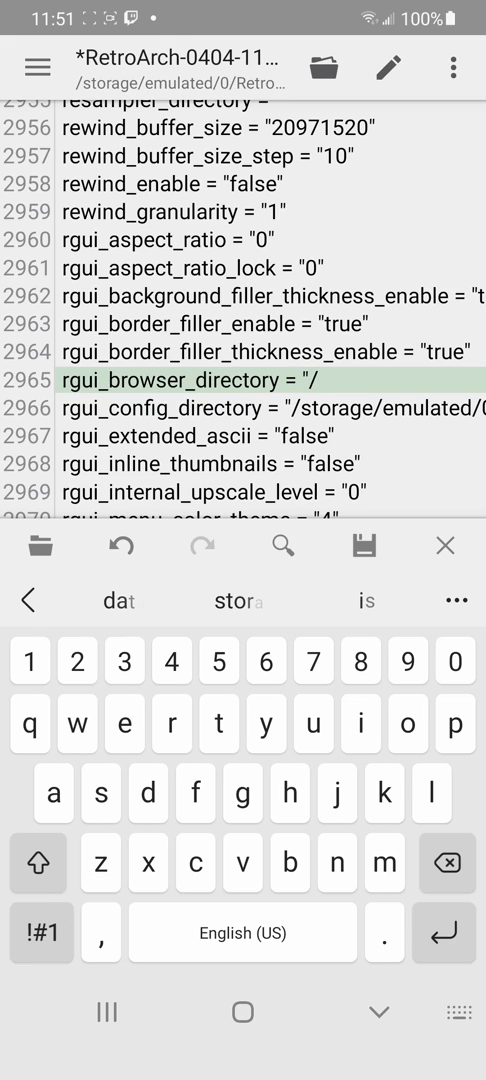
pyautogui.write('storage')
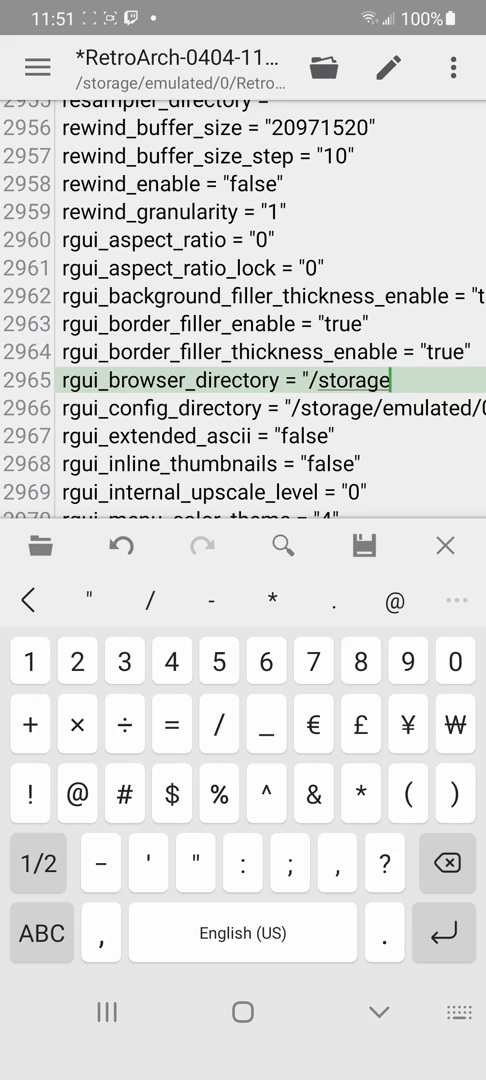
pyautogui.write('730')
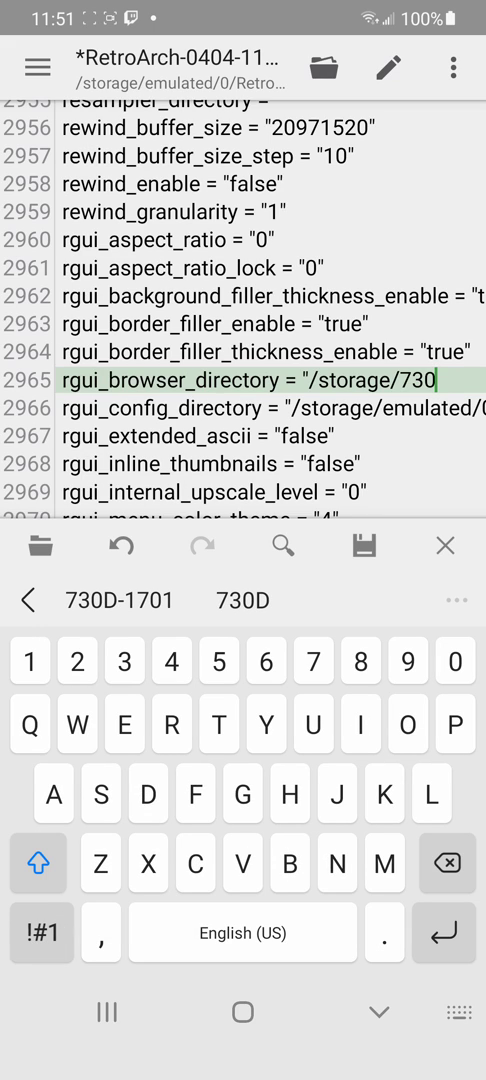
pyautogui.click(40, 933)
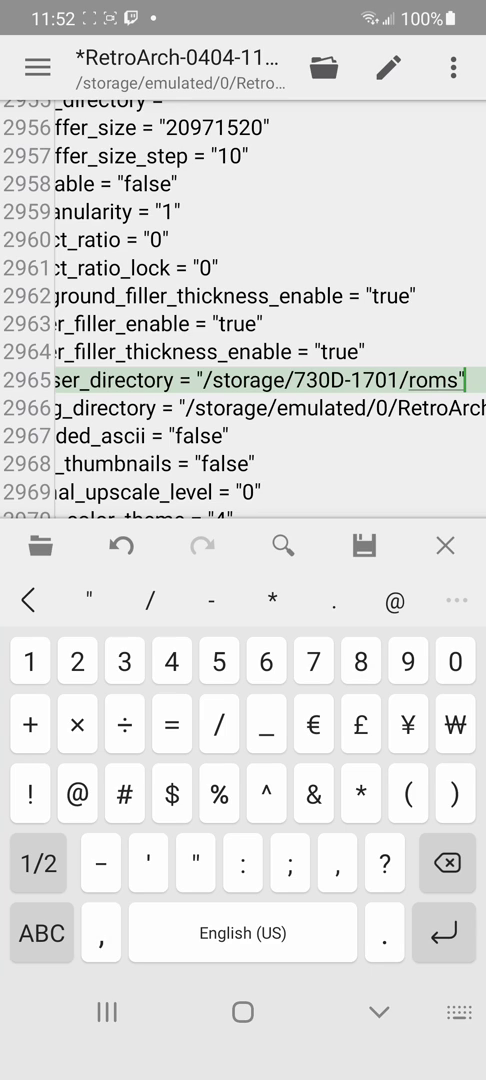
pyautogui.click(363, 545)
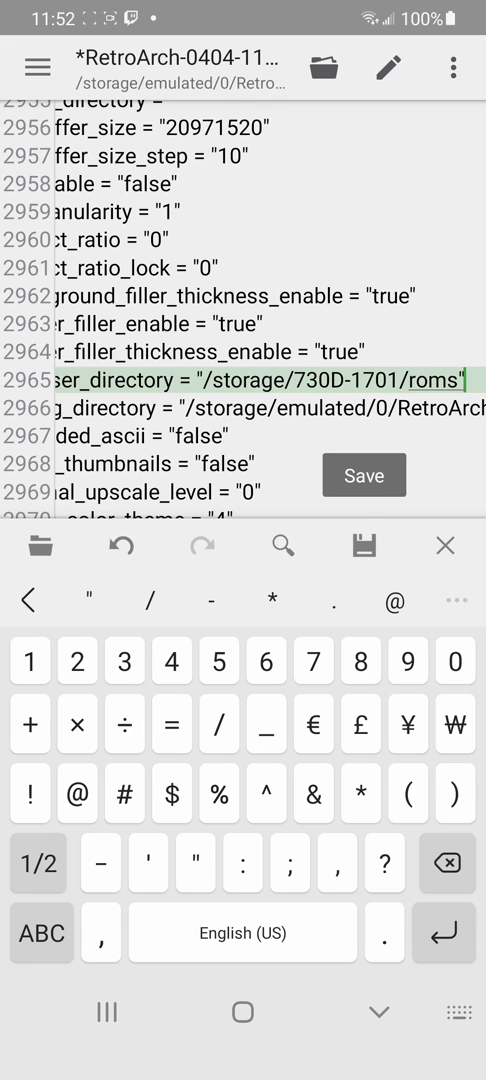
# Step: Save the edited config file and dismiss the Saved Successfully dialog
pyautogui.click(364, 475)
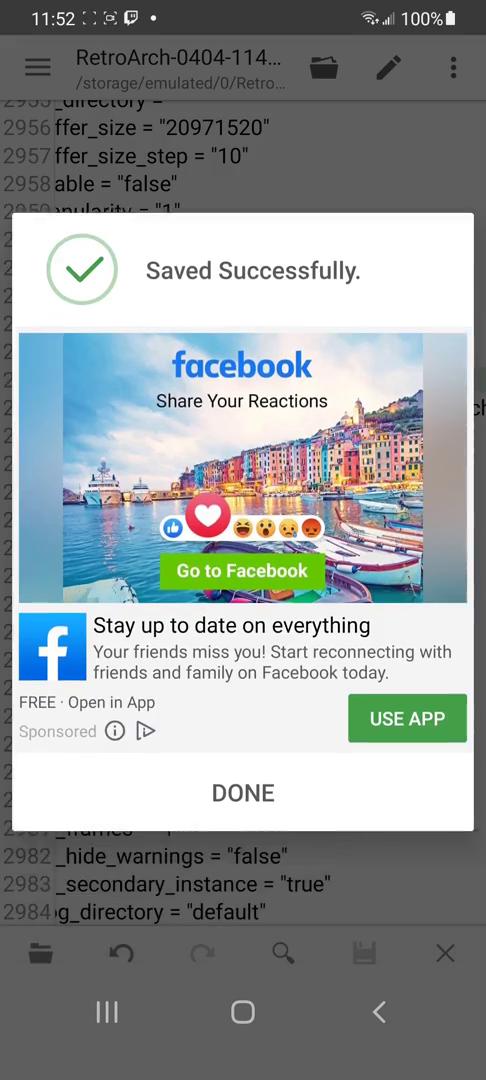
pyautogui.click(243, 792)
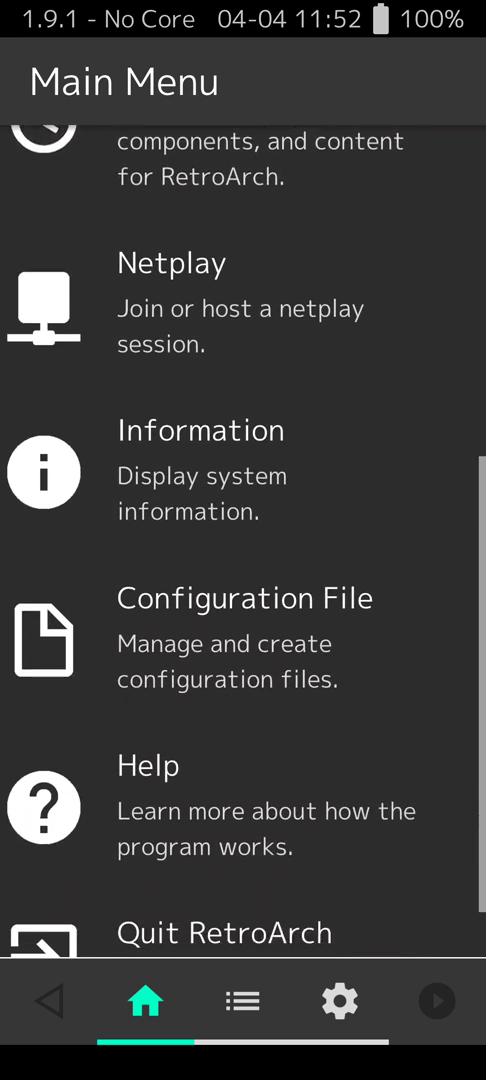
# Step: Load the edited retroarch.cfg so browsing opens in the 730D-1701/roms folder
pyautogui.scroll(-3)
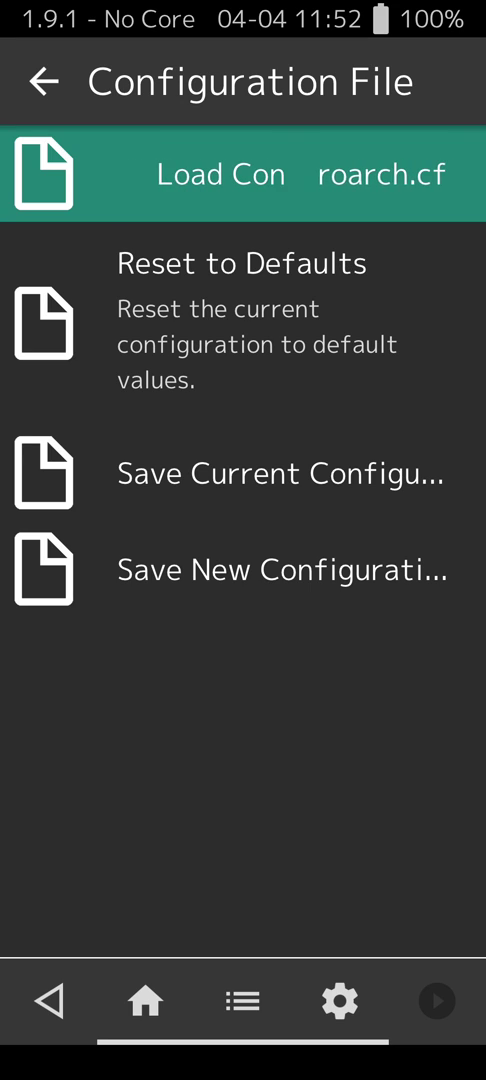
pyautogui.click(243, 173)
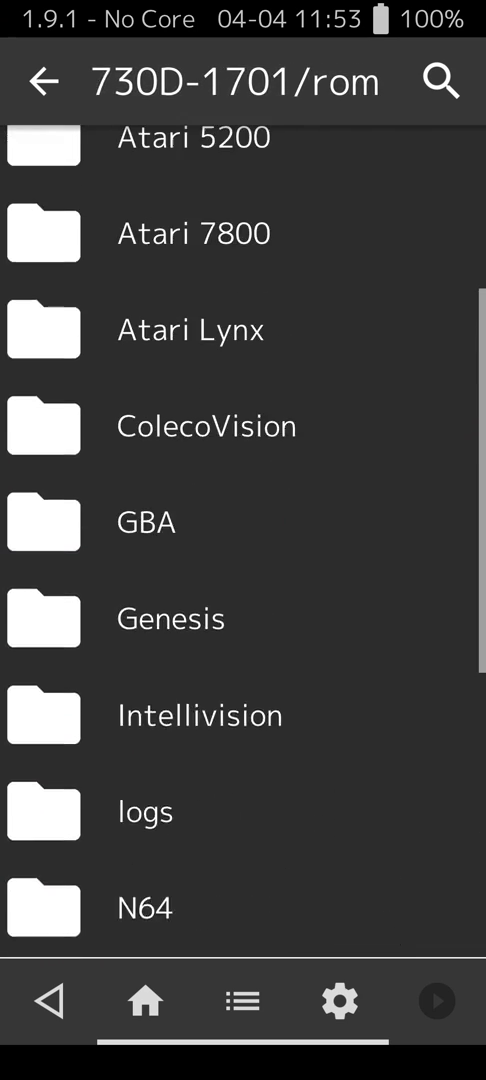
# Step: Launch an arcade .zip game from the SD card roms folder under MAME
pyautogui.click(180, 138)
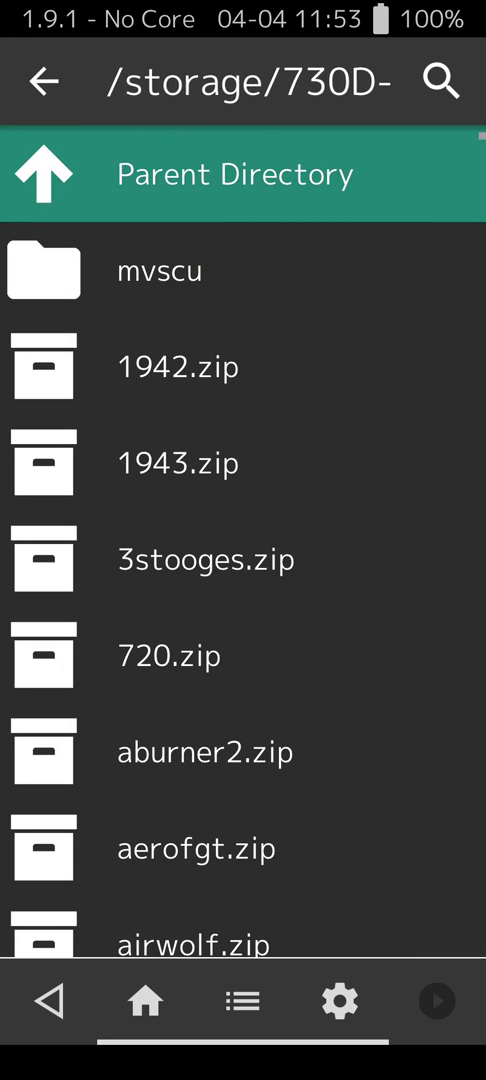
pyautogui.click(194, 751)
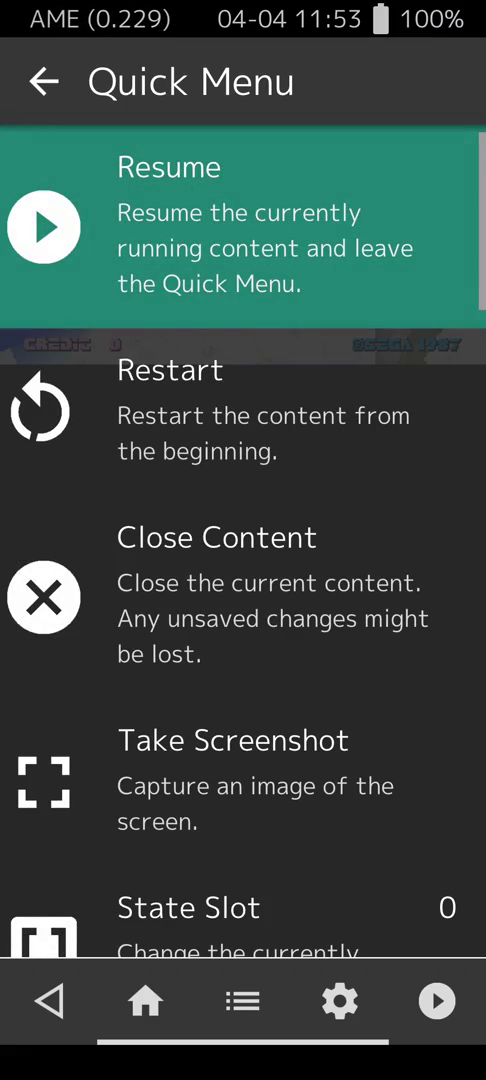
pyautogui.scroll(-3)
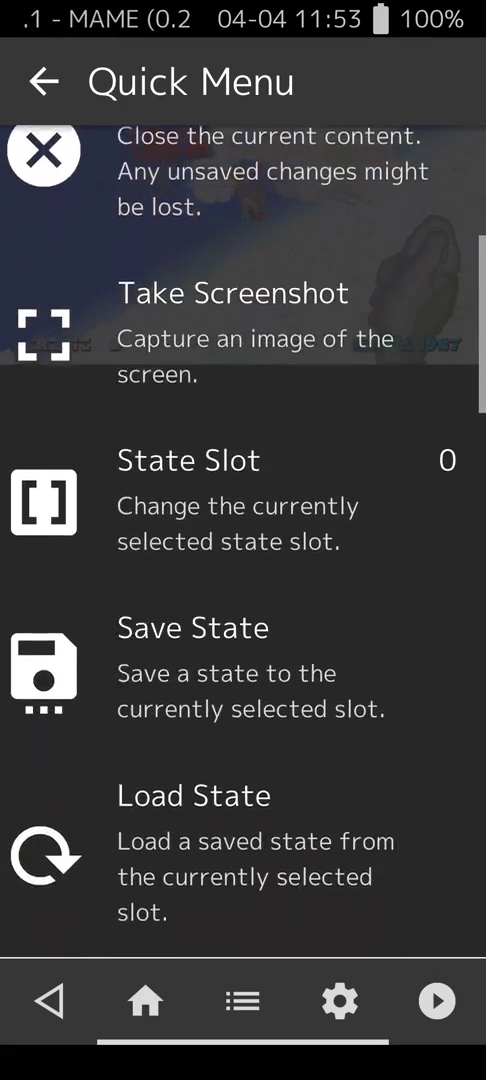